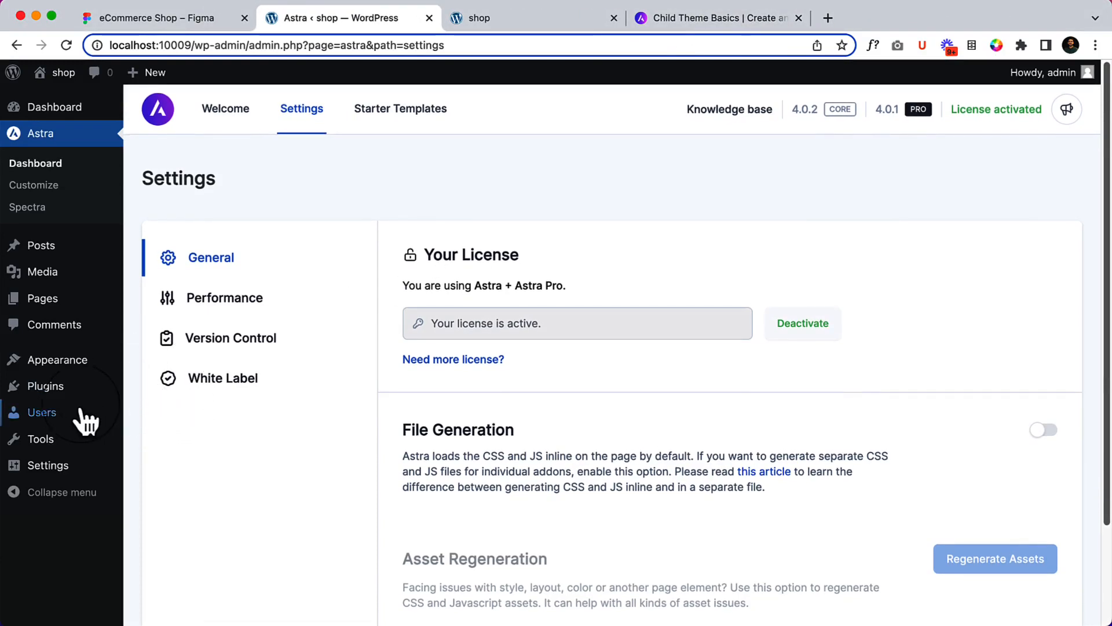
mouse_move(46, 384)
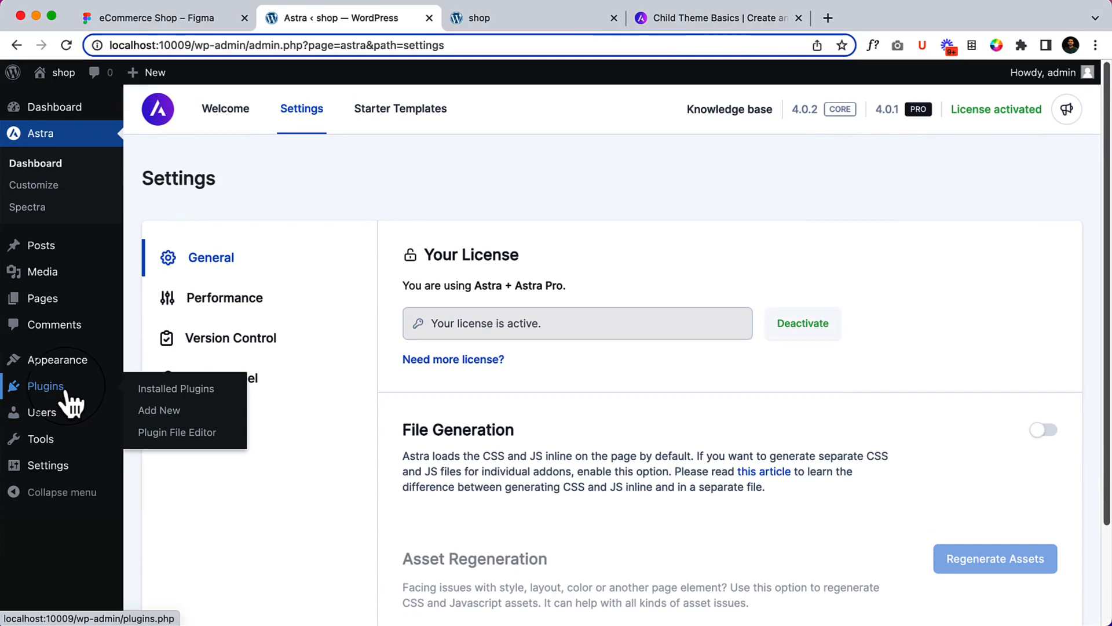
- Navigate from the Astra settings to the Add Plugins page via the Plugins menu
left_click(159, 410)
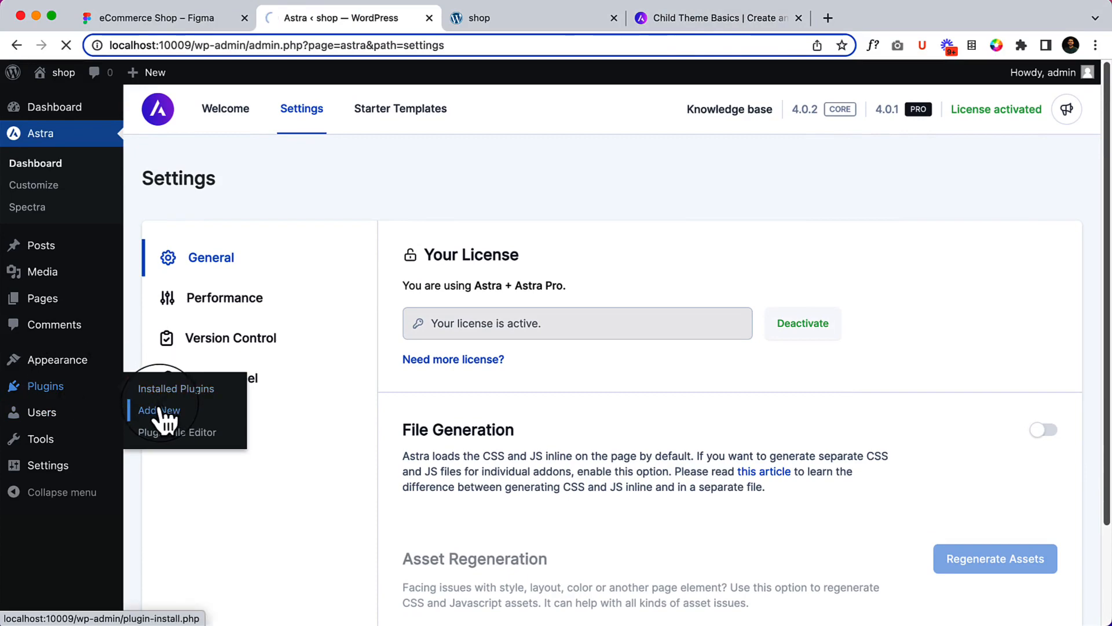
left_click(159, 410)
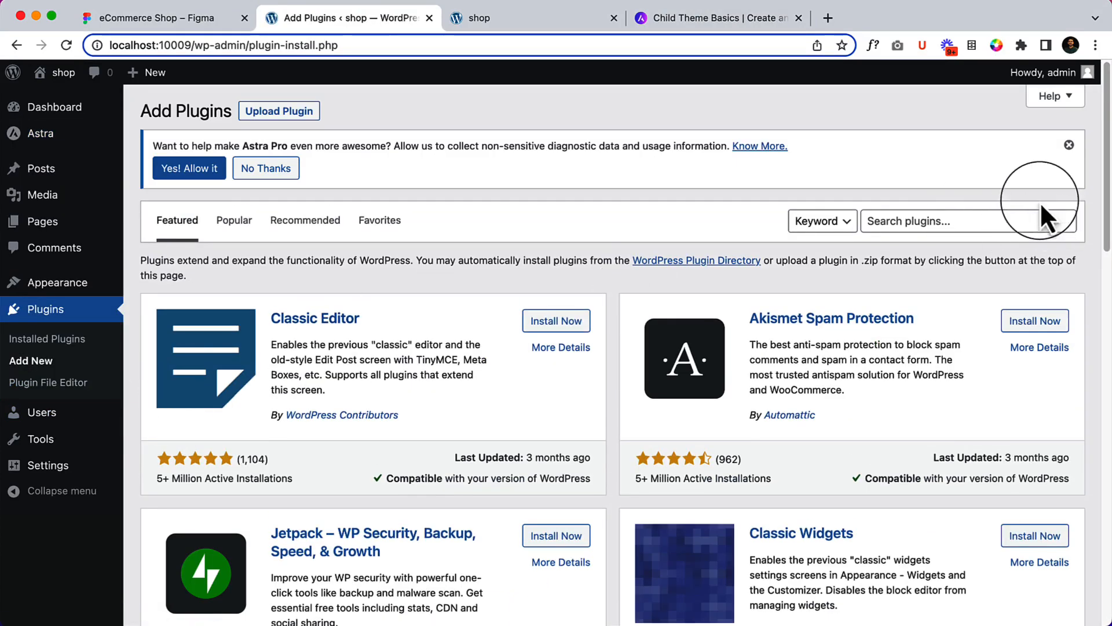
- Search the plugin directory for 'woocommerce'
type("woo")
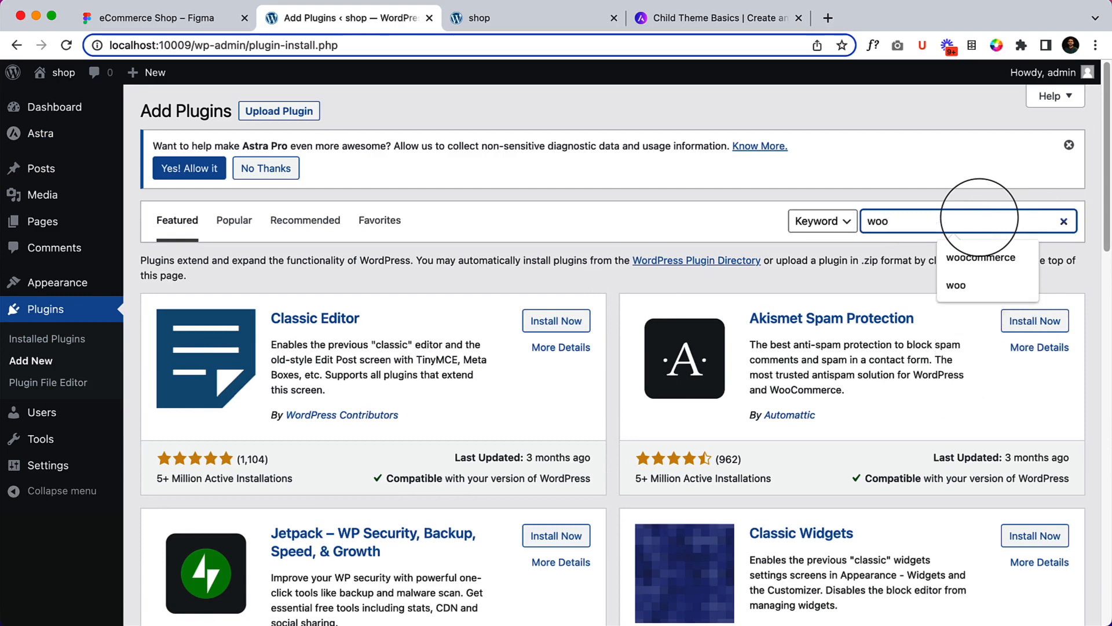
left_click(980, 257)
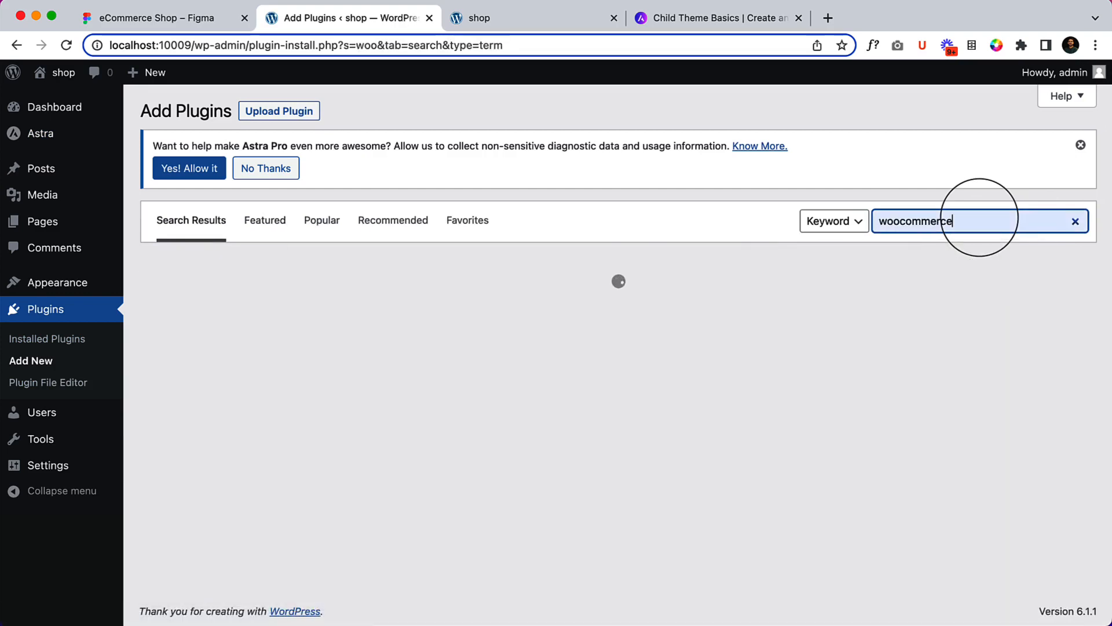
key("Enter")
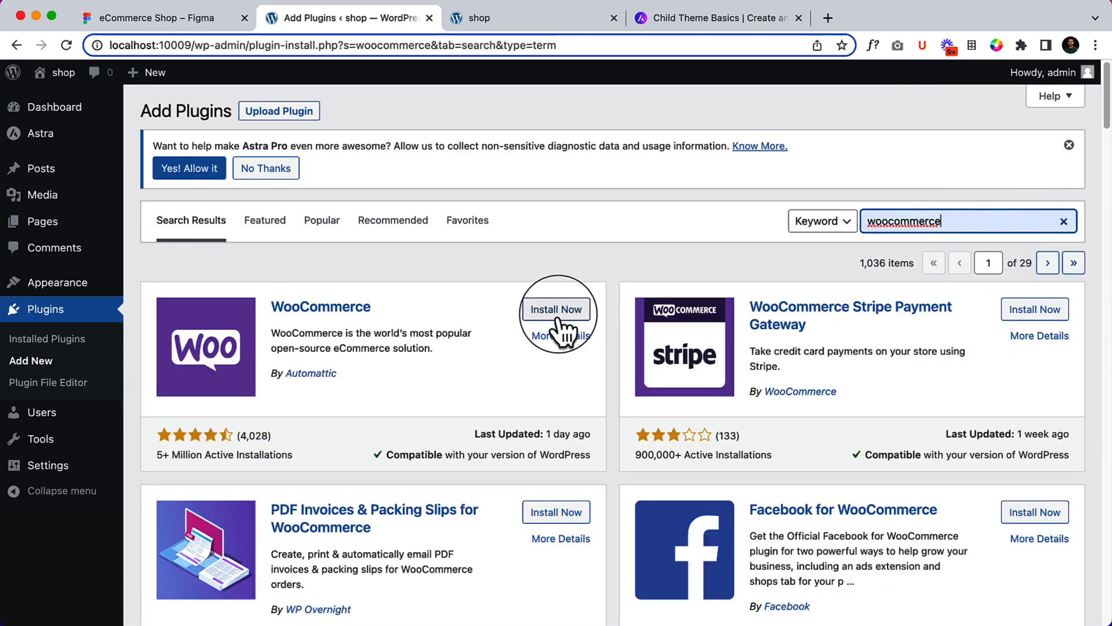
- Install the WooCommerce plugin and activate it, launching its setup wizard
left_click(556, 309)
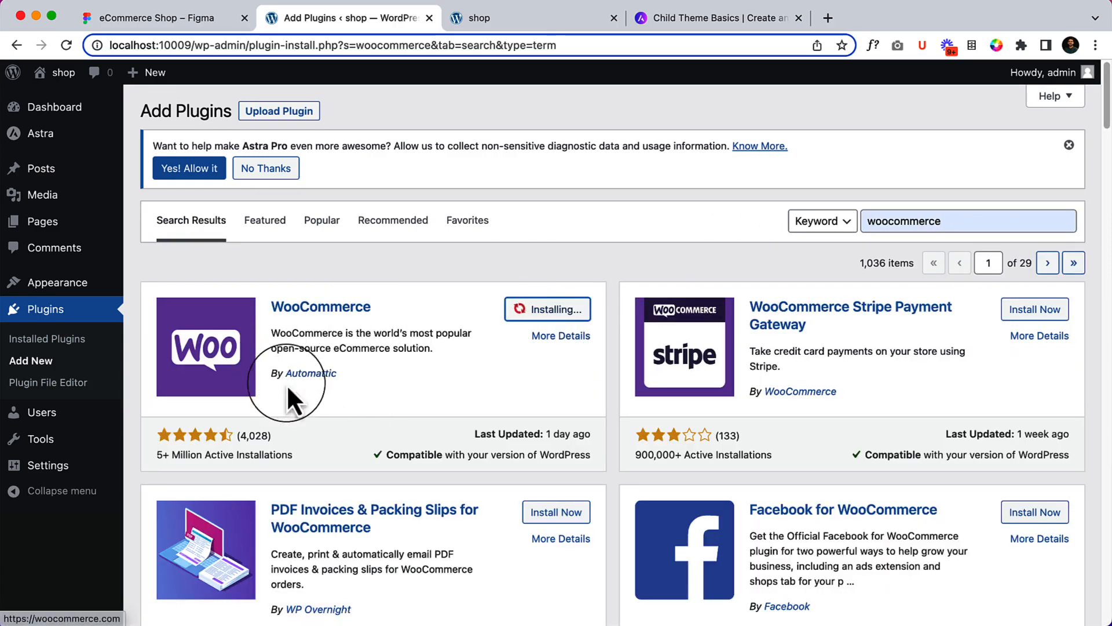
mouse_move(305, 401)
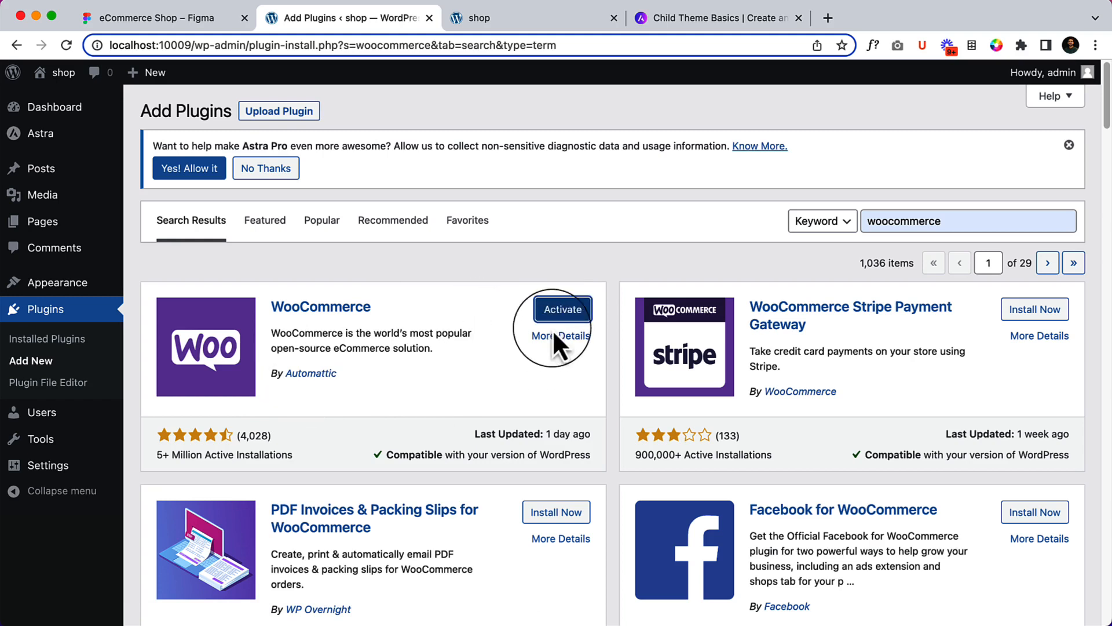
left_click(561, 308)
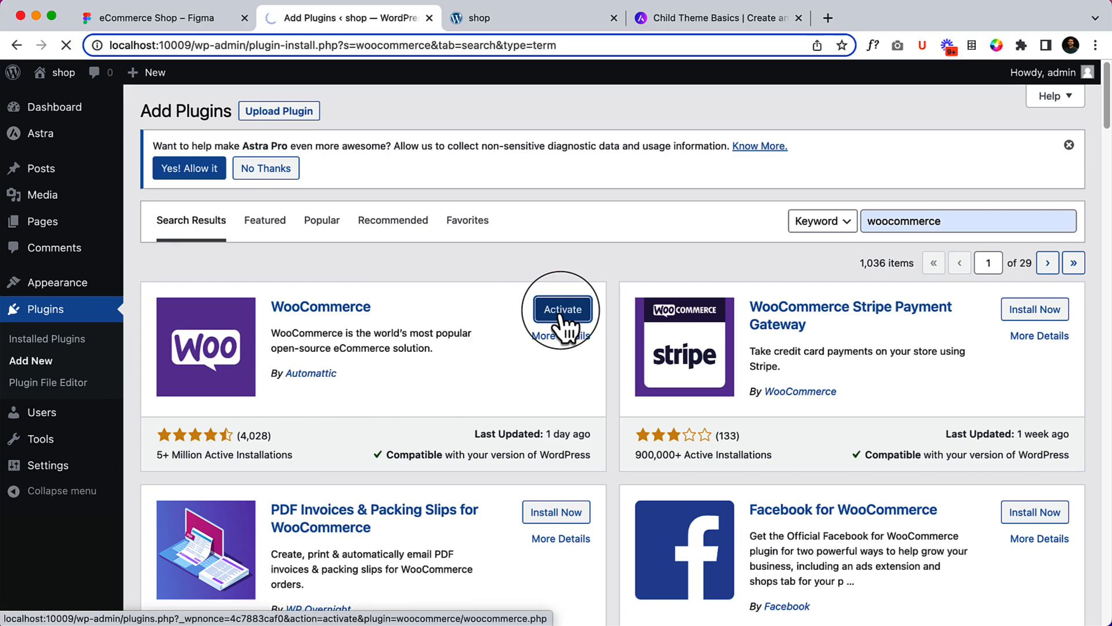
left_click(562, 309)
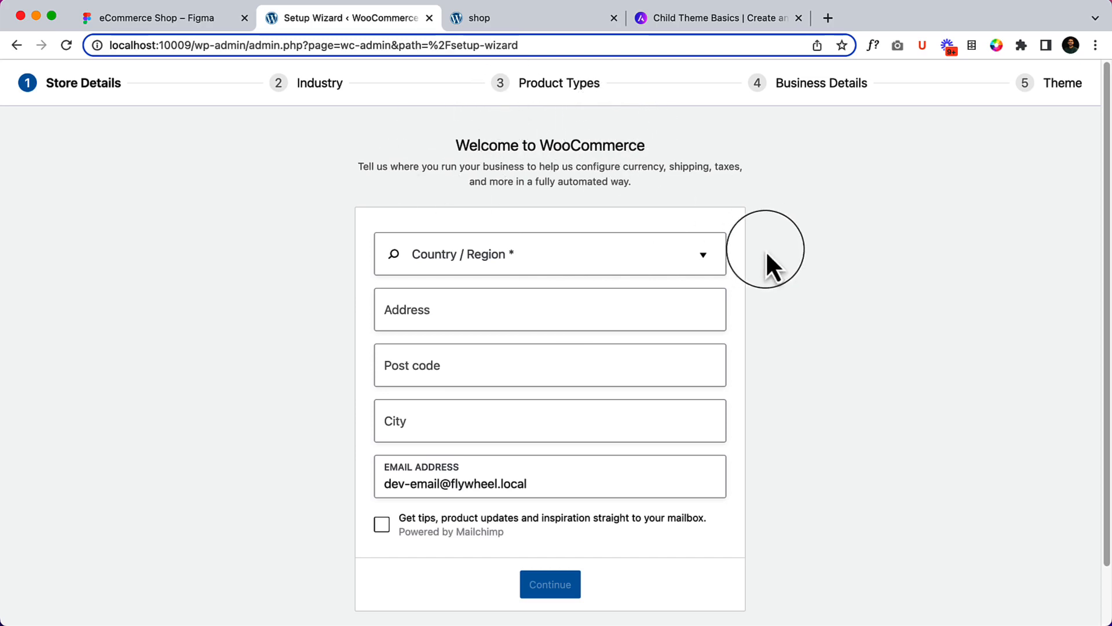
mouse_move(648, 253)
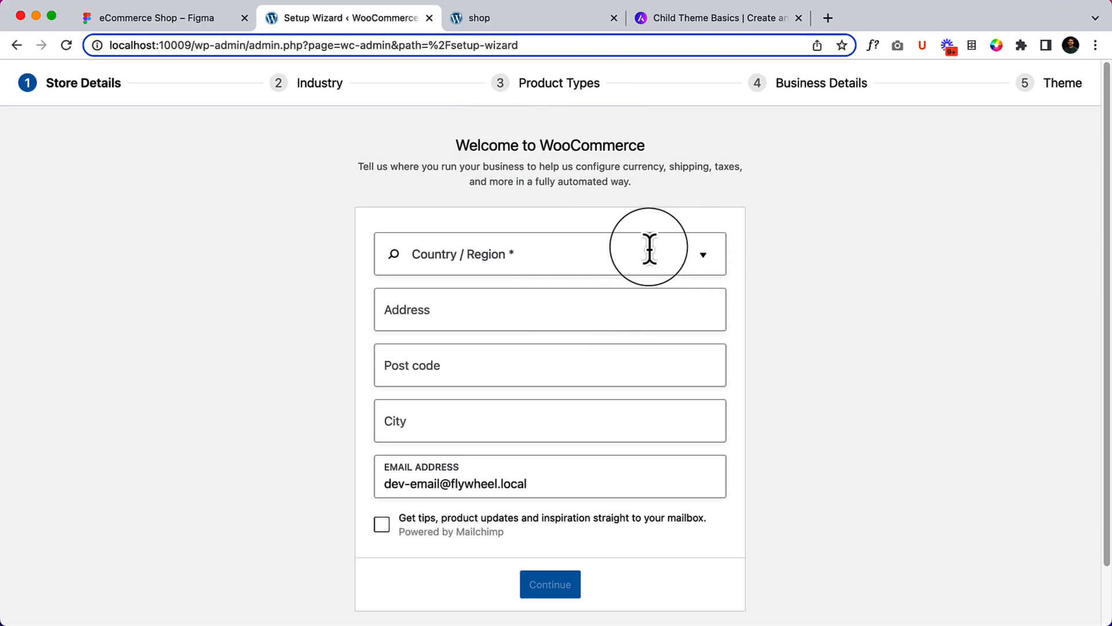
mouse_move(613, 258)
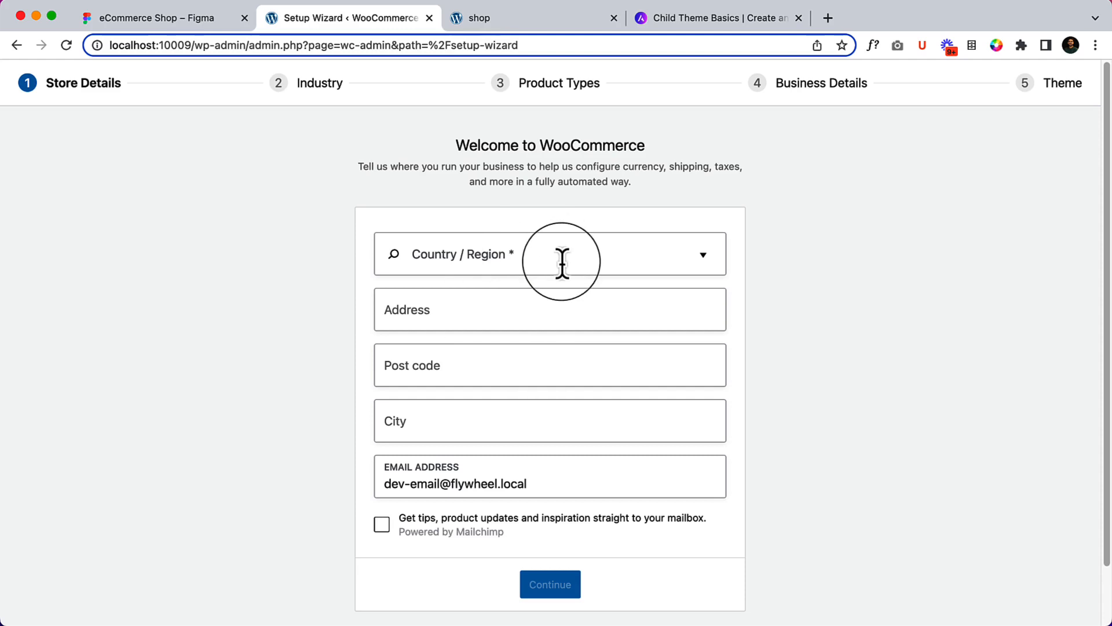
- Set the store location to Bangladesh, fill in the address and submit the store details
left_click(550, 254)
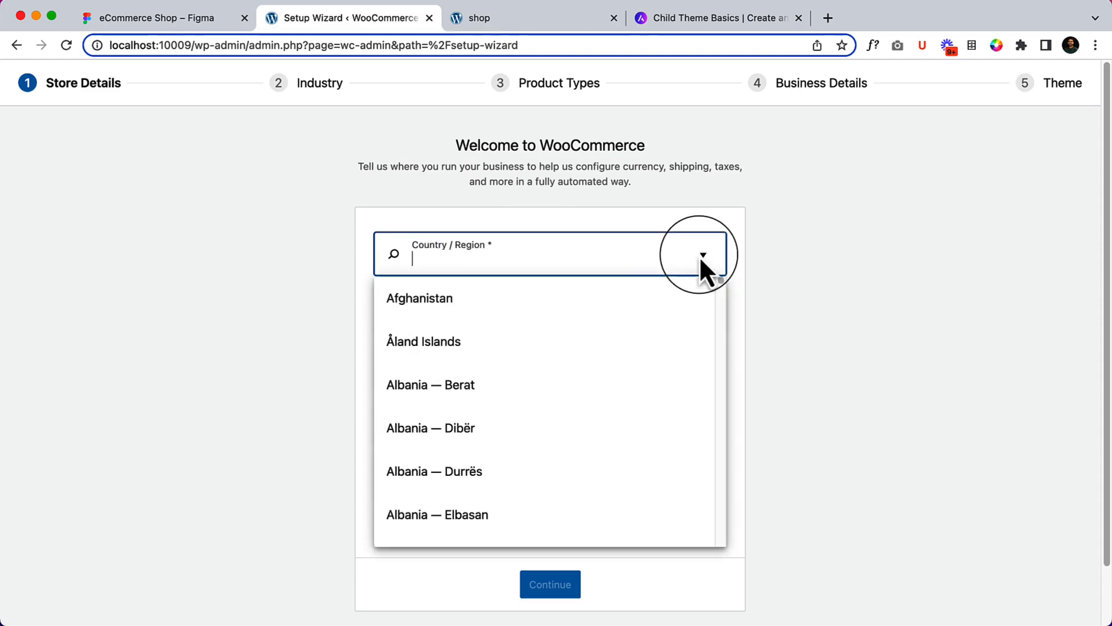
type("bangla")
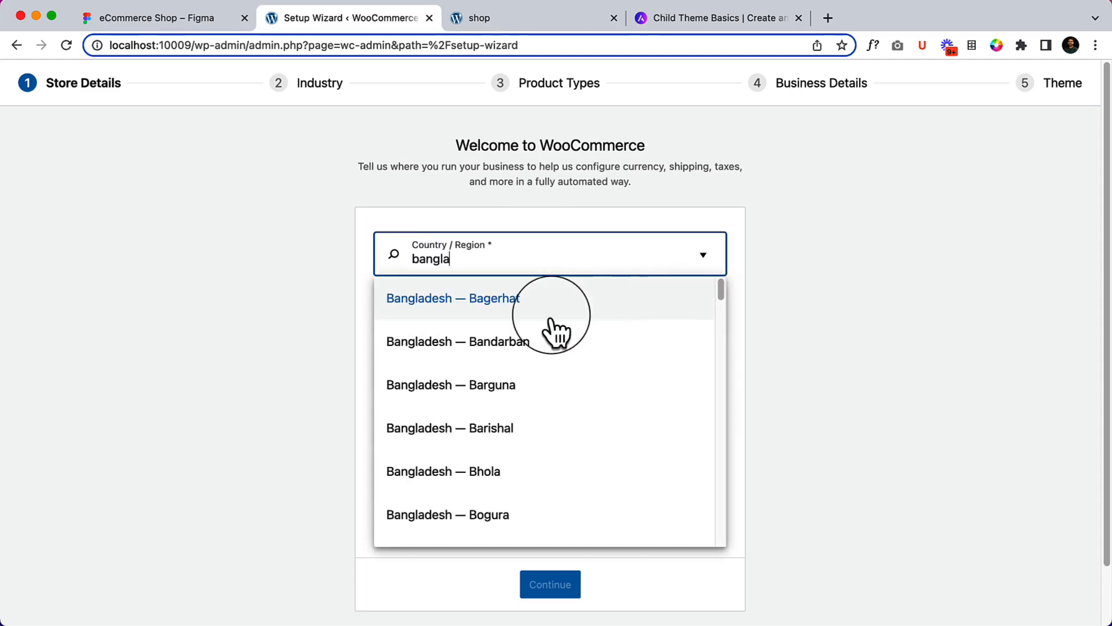
scroll("down", 3)
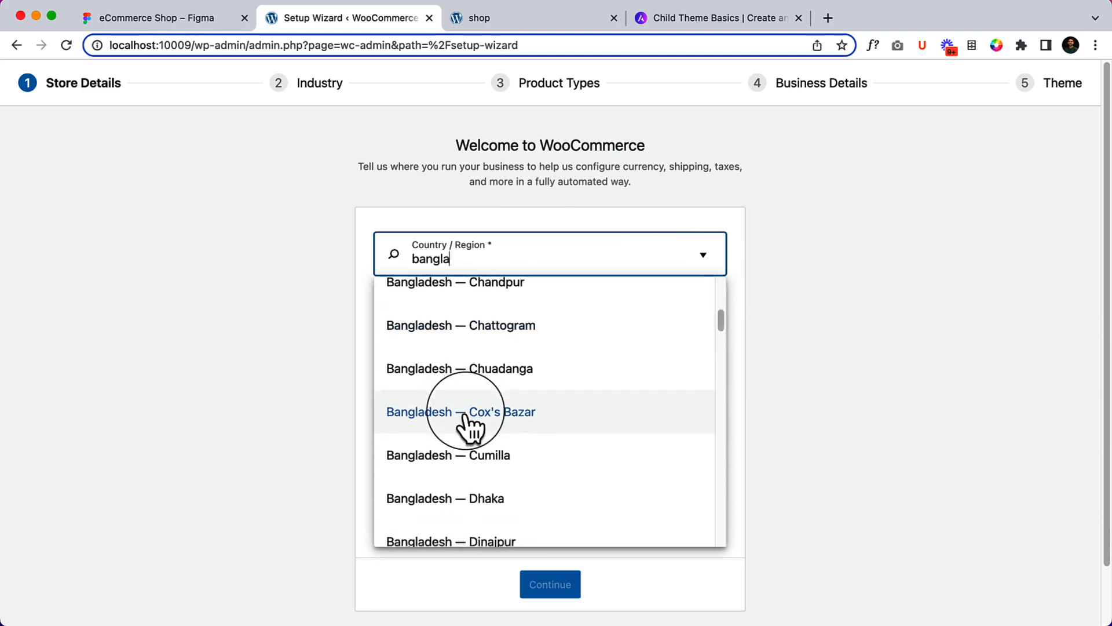
left_click(445, 498)
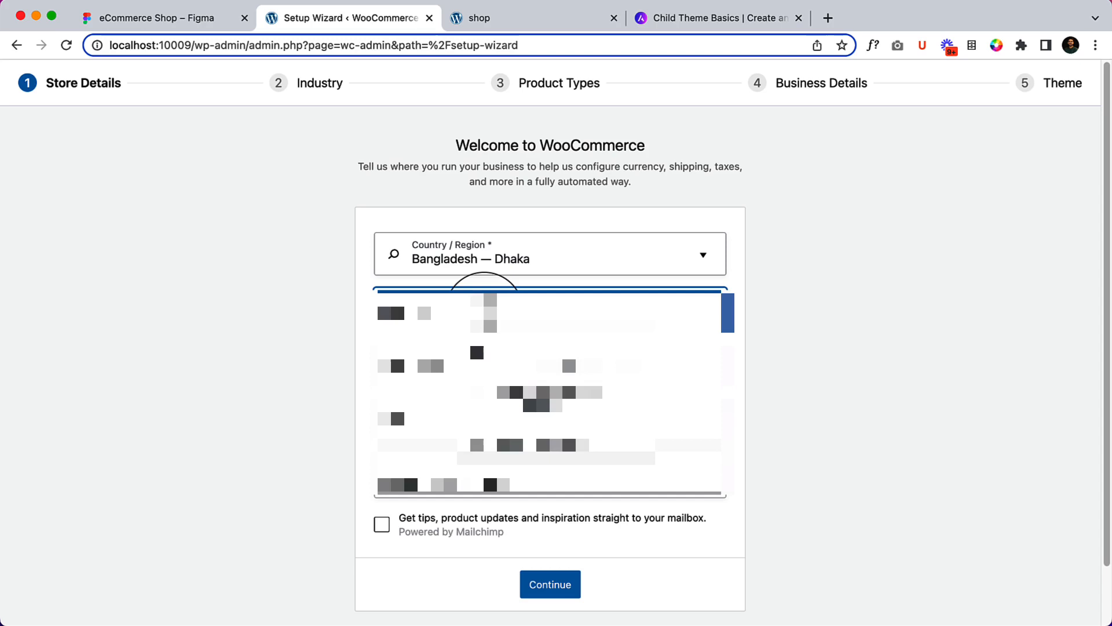
left_click(553, 315)
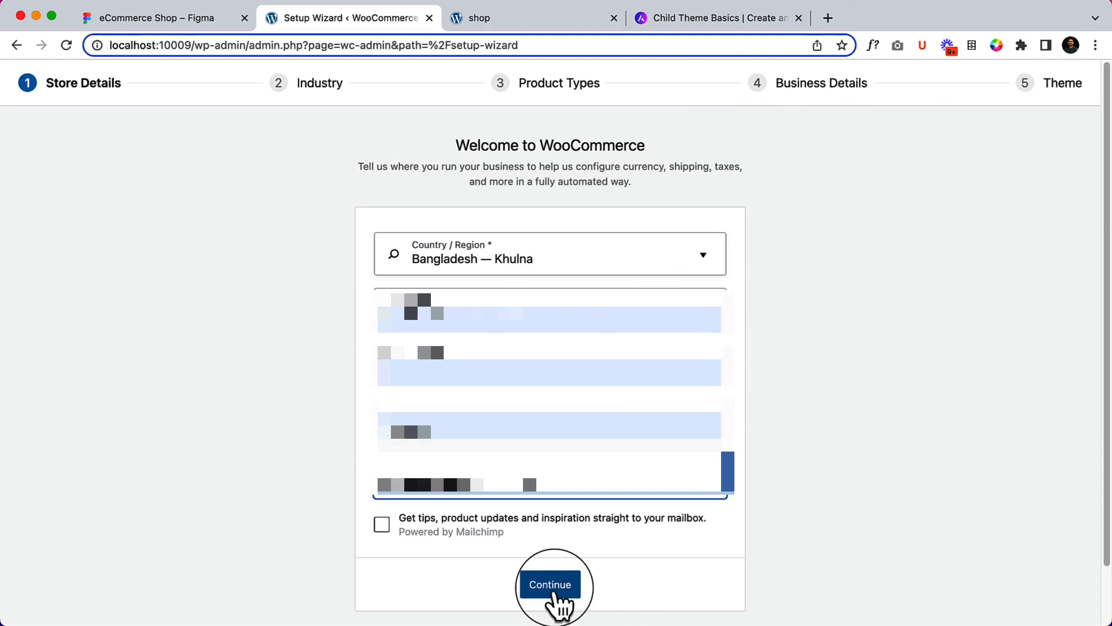
left_click(550, 583)
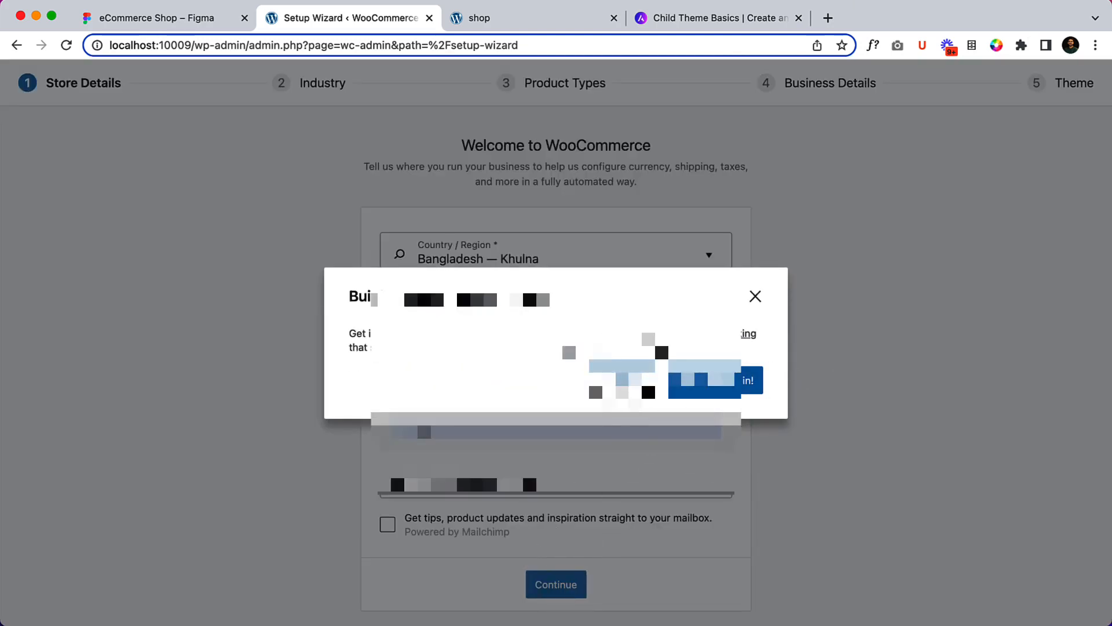
left_click(555, 584)
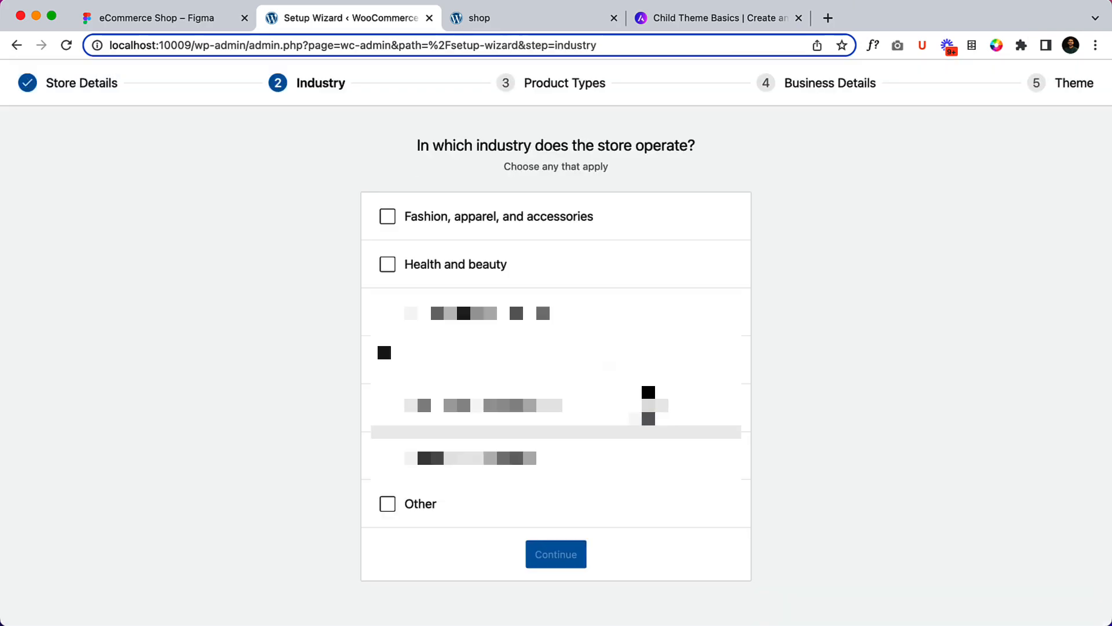
- Choose the fashion, apparel and accessories industry with physical products, reaching Business Details
left_click(387, 216)
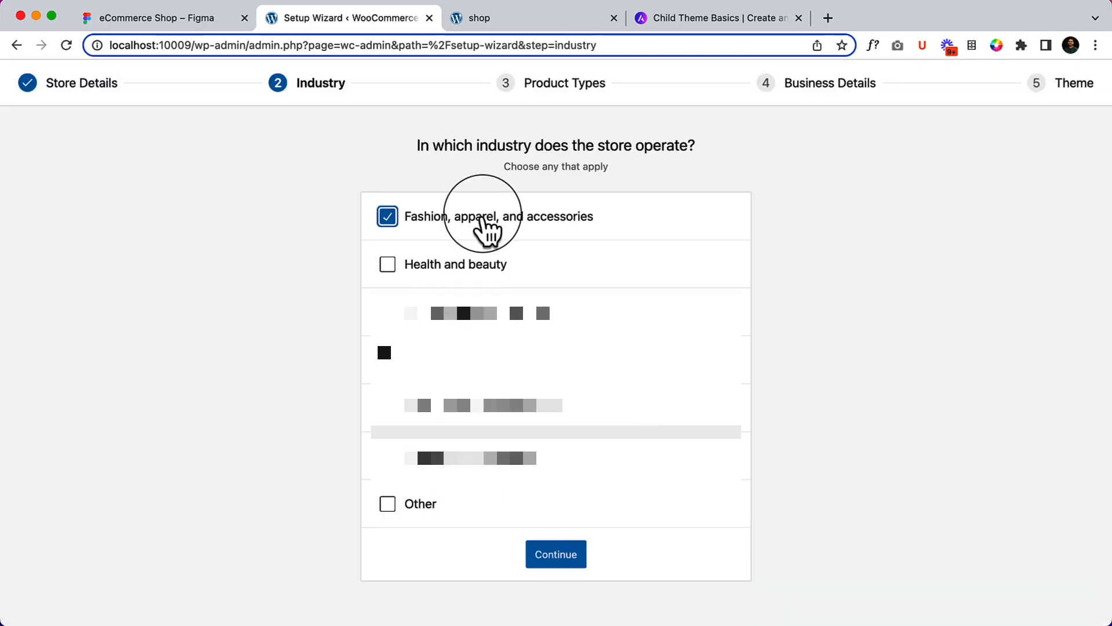
left_click(555, 554)
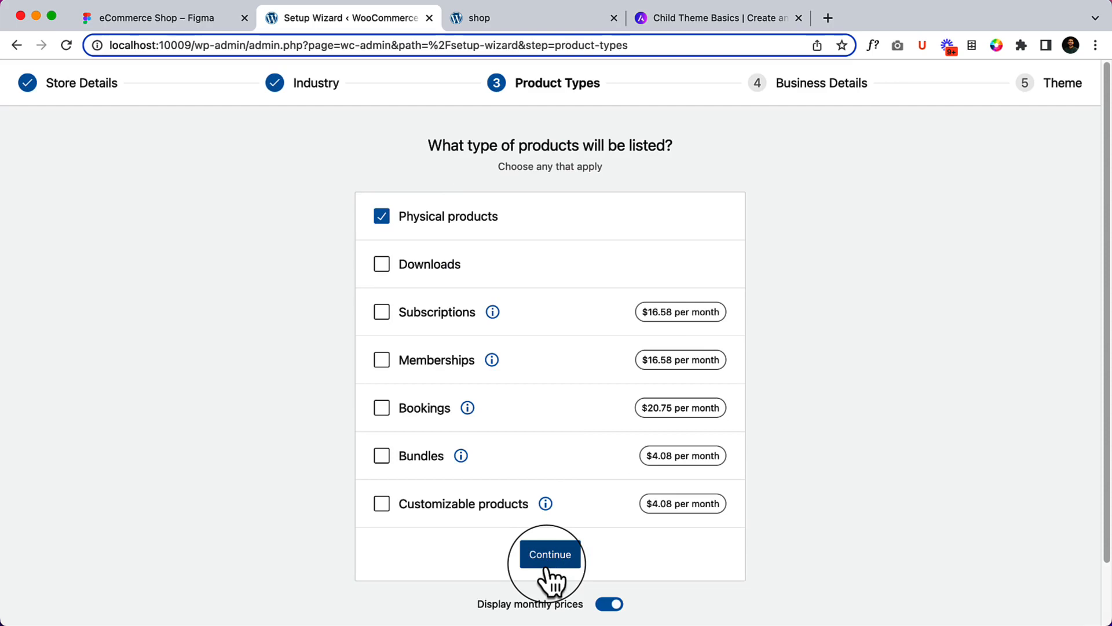
left_click(549, 554)
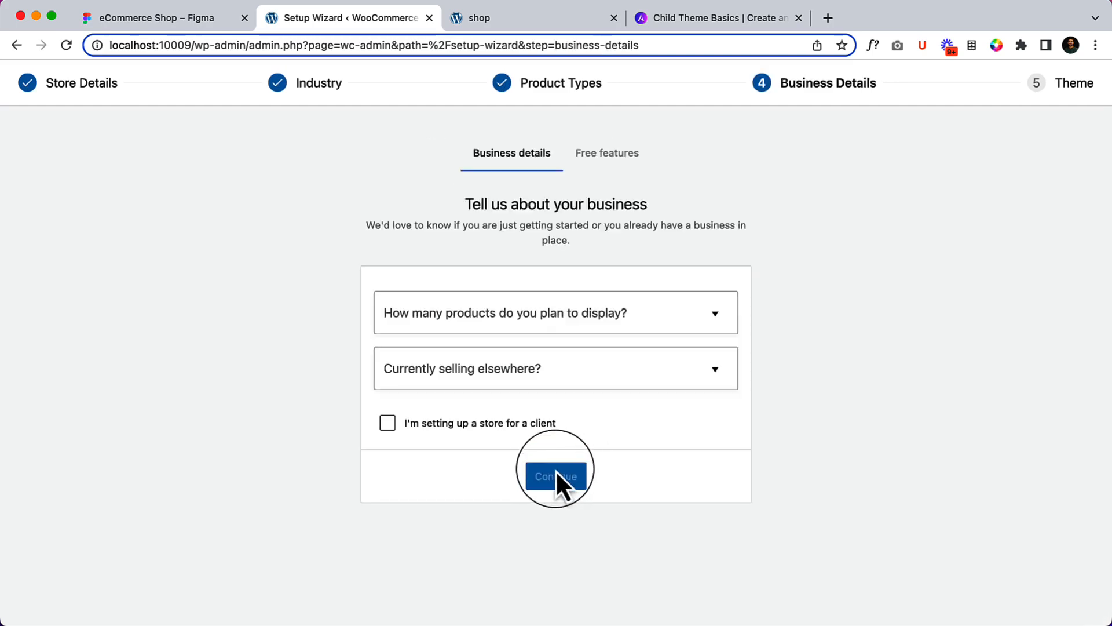
mouse_move(782, 237)
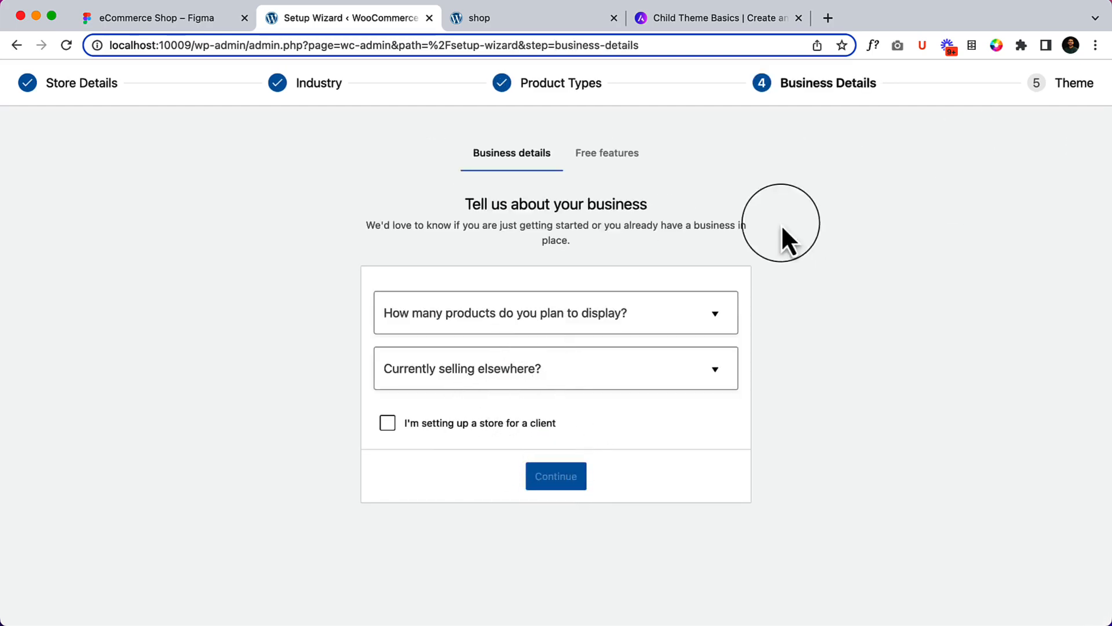
- Answer 1 - 10 products and No to selling elsewhere, then submit the business details
left_click(555, 312)
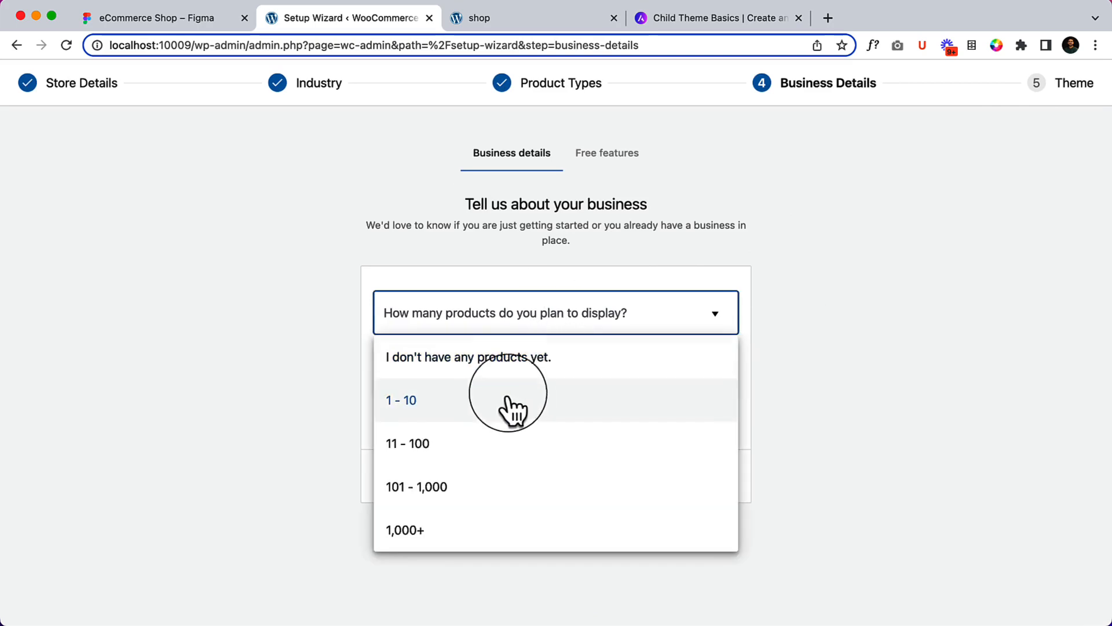
left_click(400, 400)
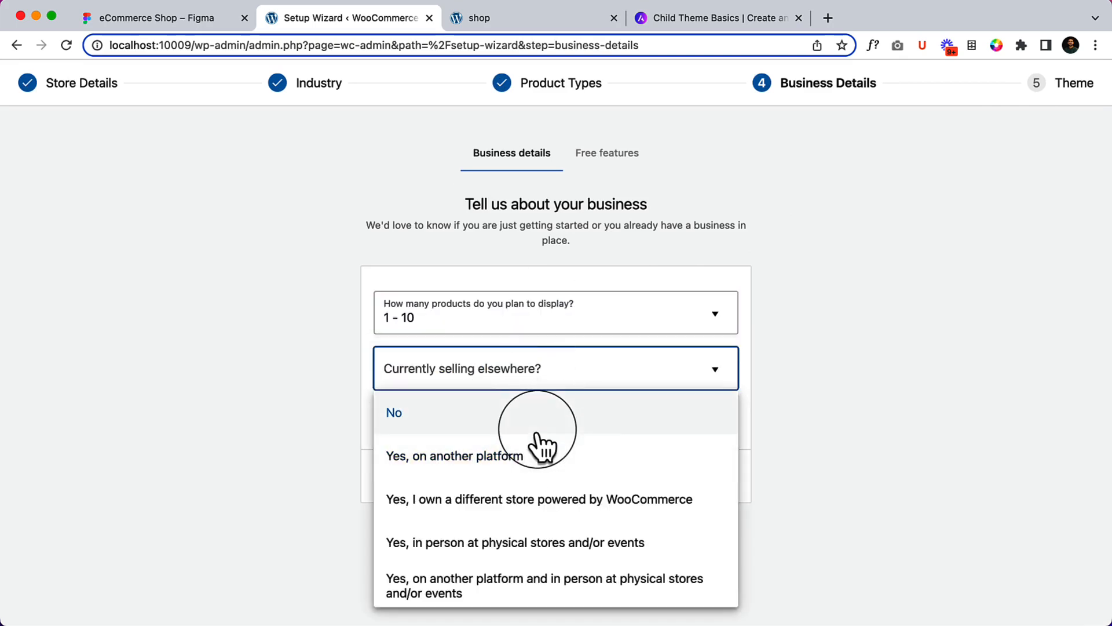
left_click(394, 413)
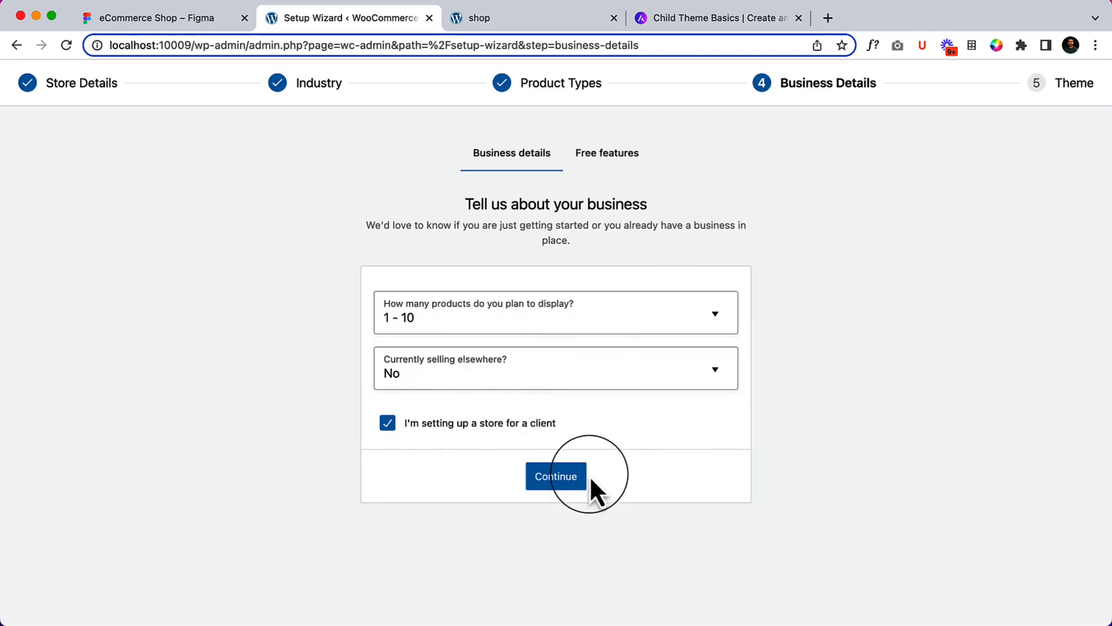
left_click(554, 476)
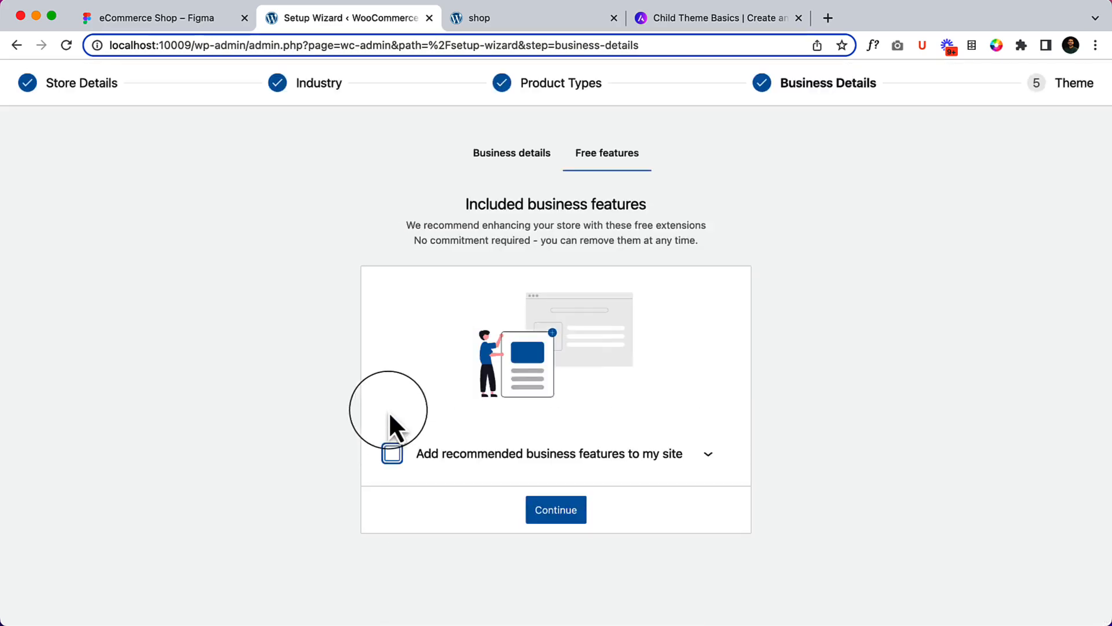
- Review the recommended free extensions and skip them all
left_click(707, 453)
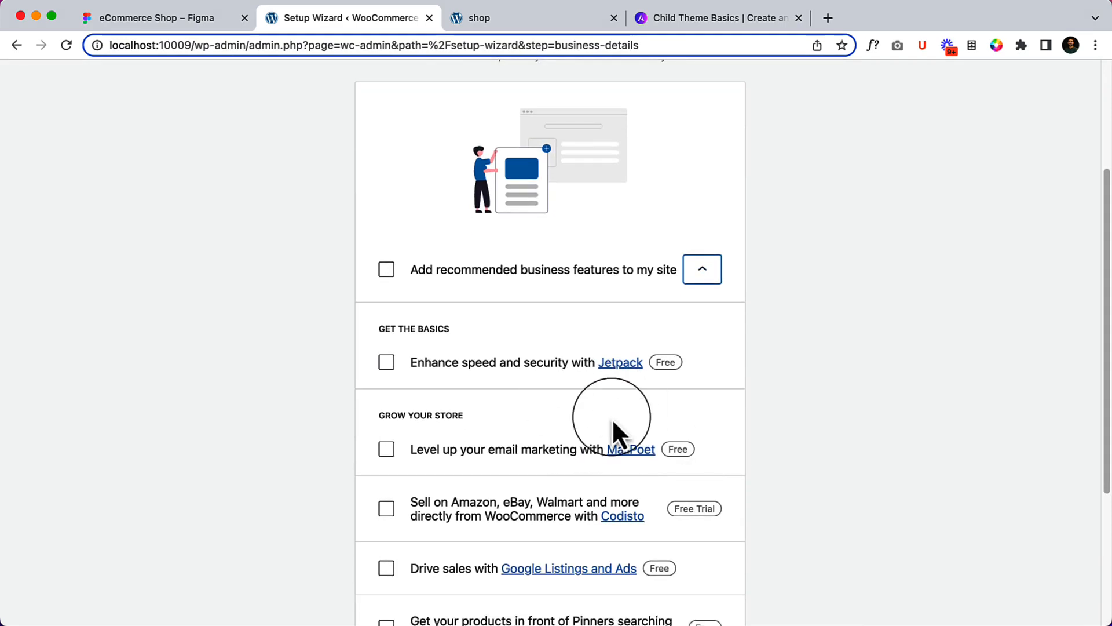
scroll("down", 3)
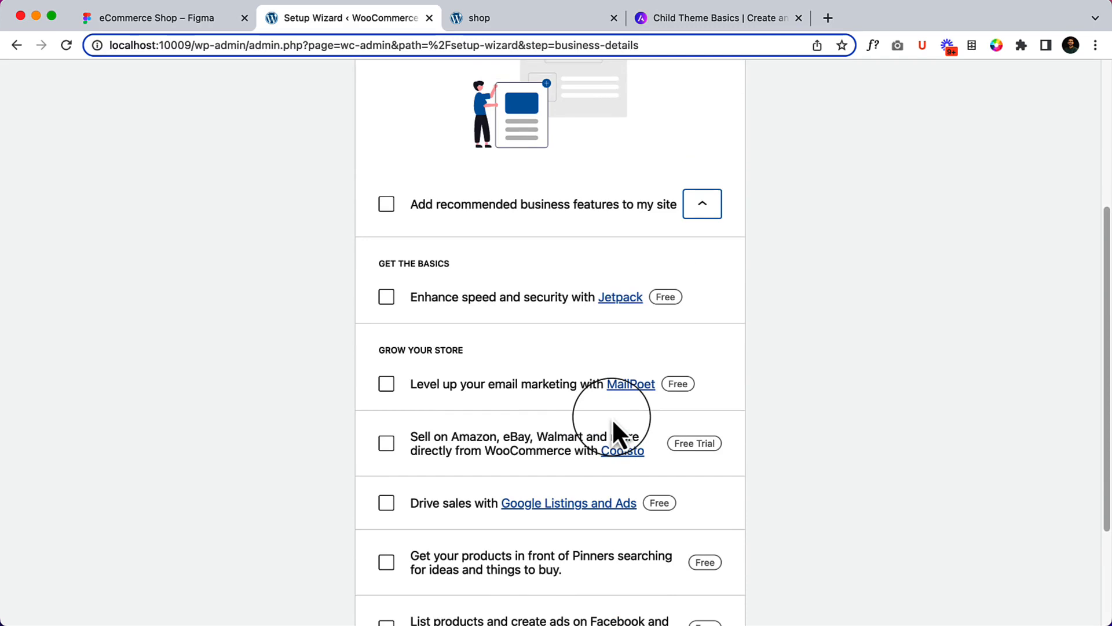
scroll("down", 3)
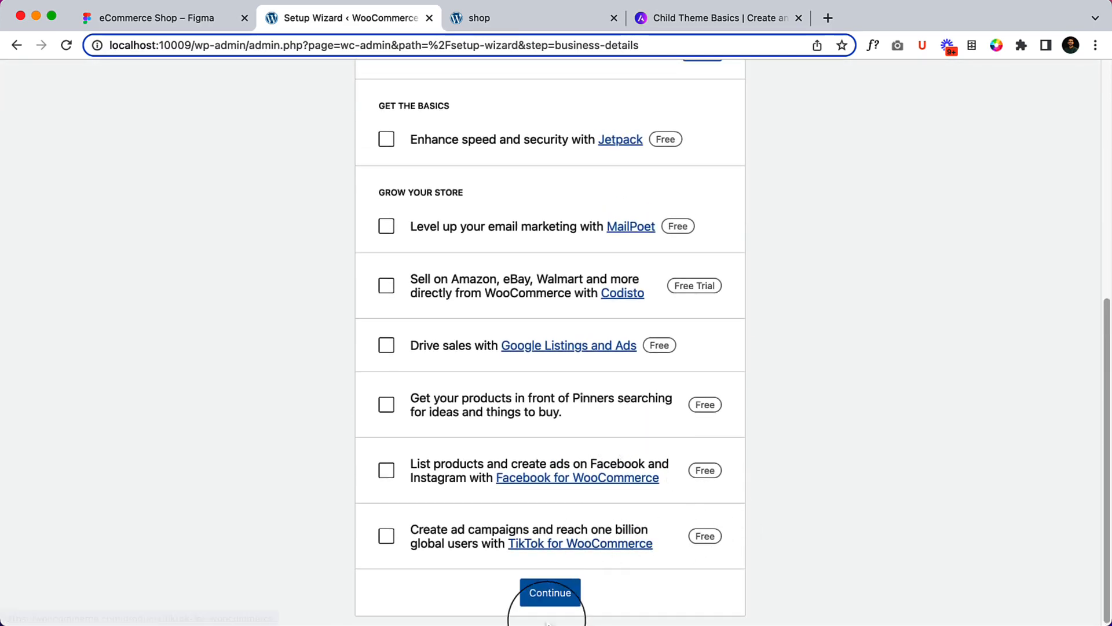
left_click(549, 592)
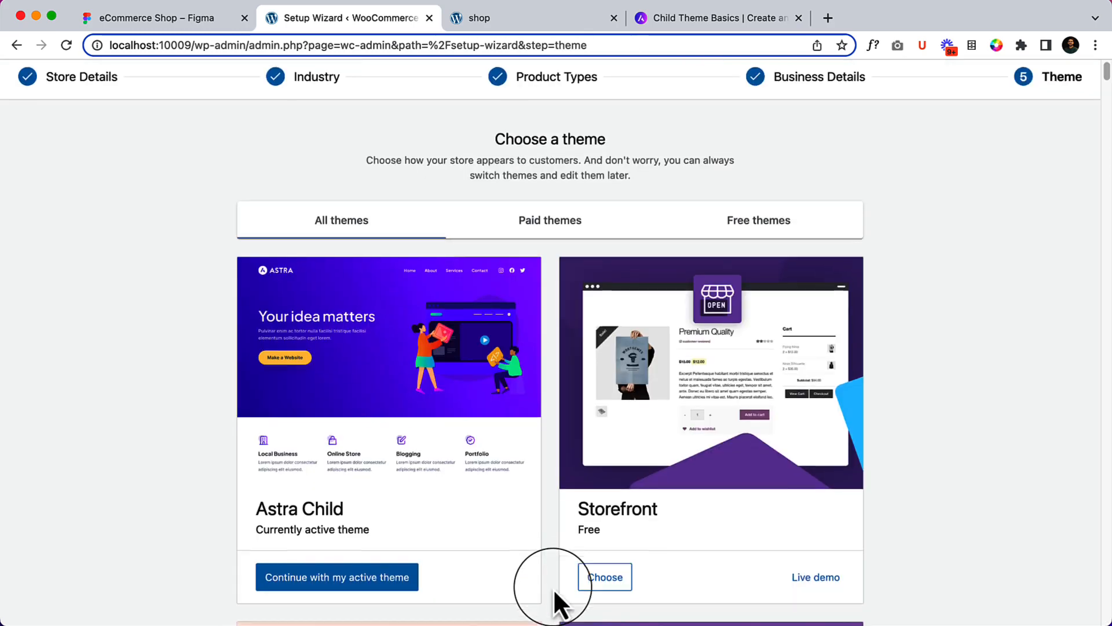
- Keep the active Astra Child theme, finishing the setup wizard
scroll("down", 3)
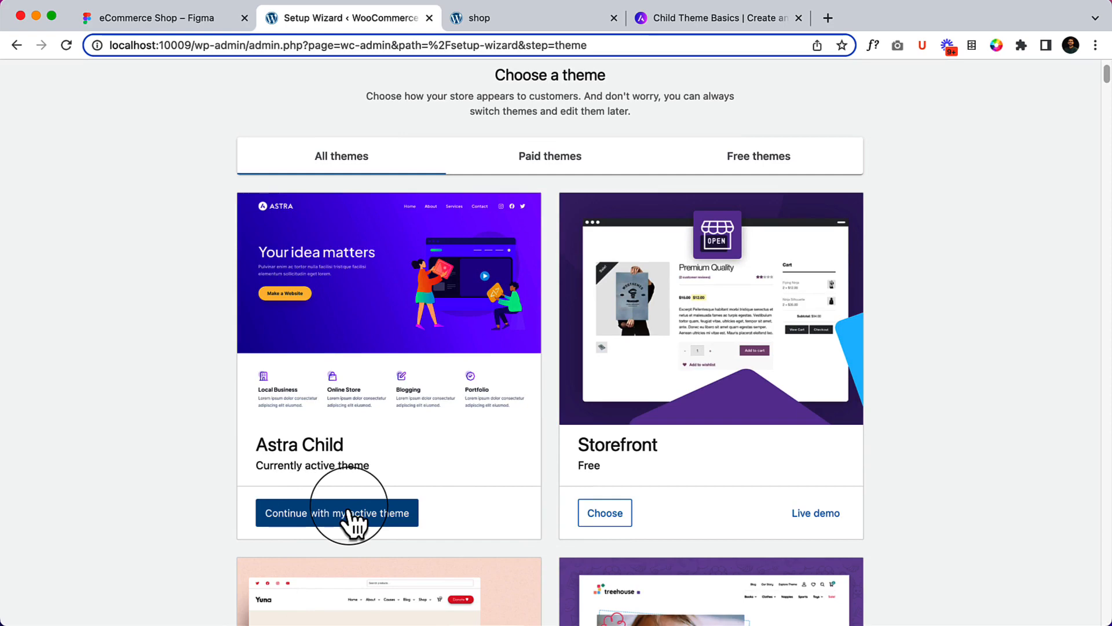
left_click(336, 513)
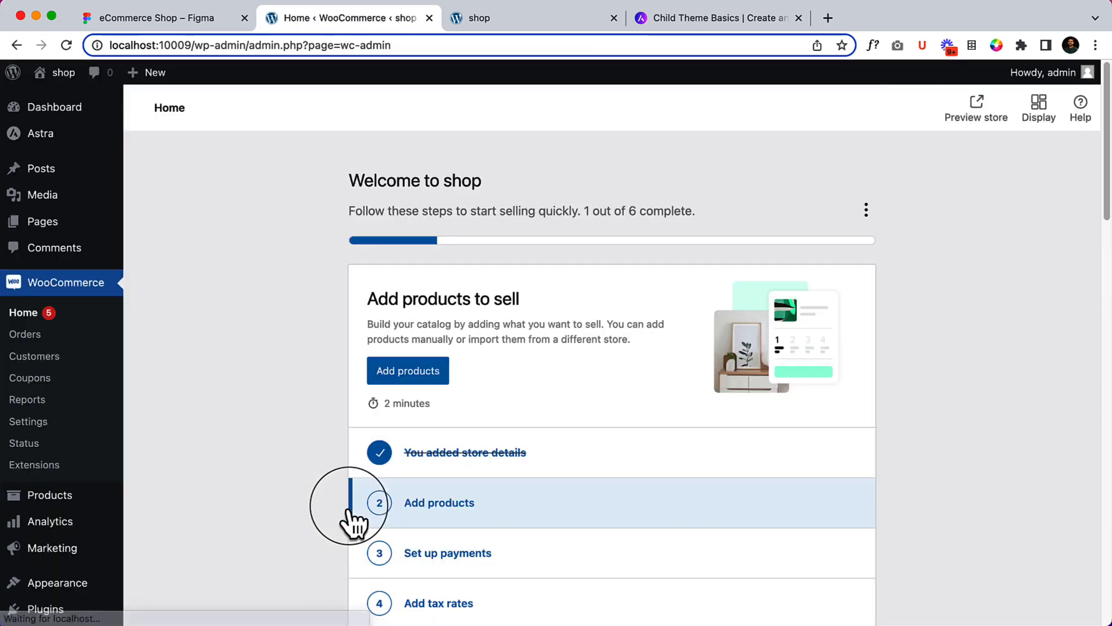
- Scroll through the WooCommerce Home setup checklist
scroll("down", 3)
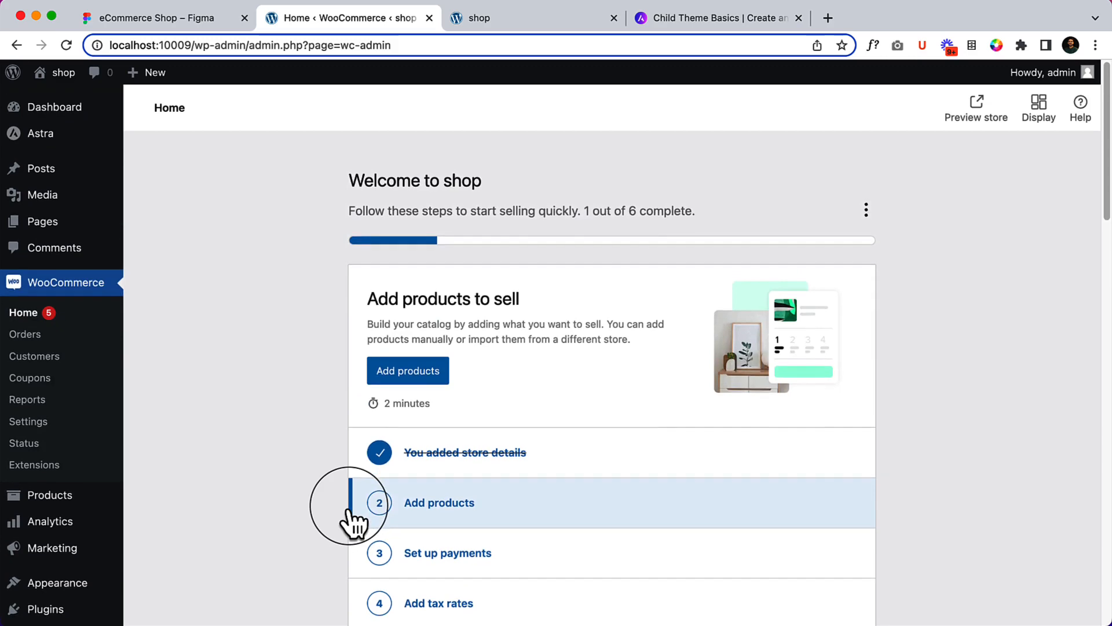
mouse_move(81, 74)
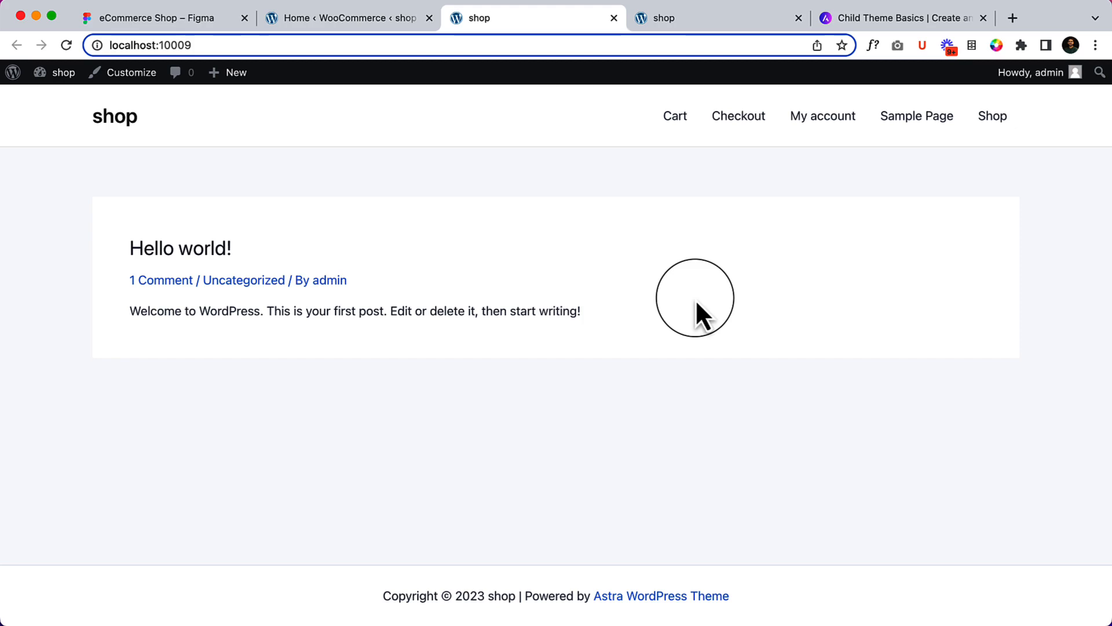
mouse_move(877, 177)
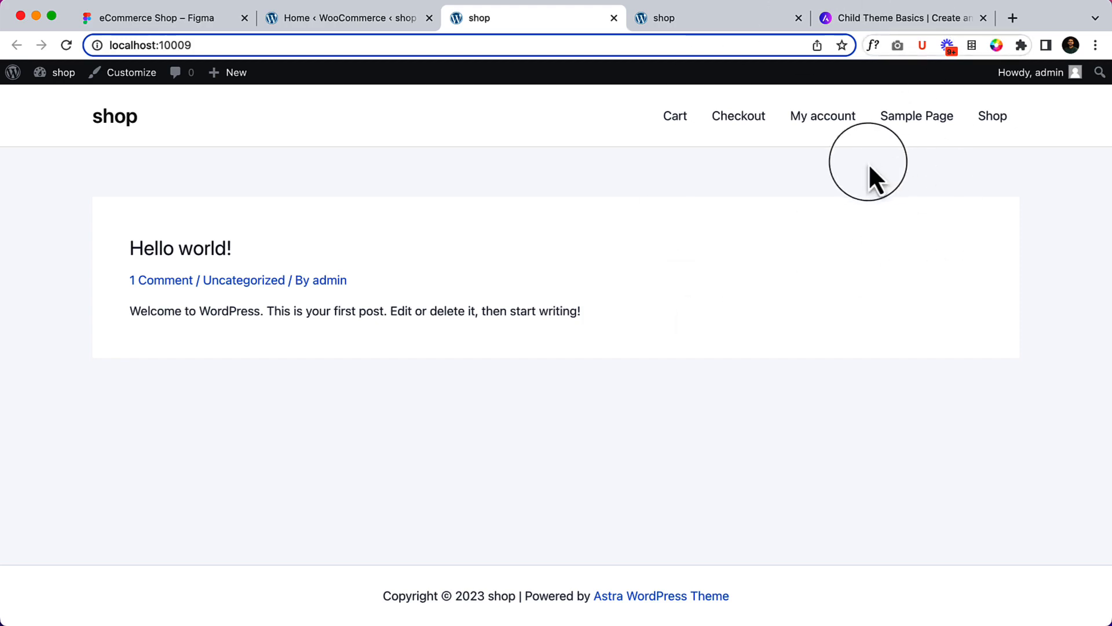
mouse_move(776, 92)
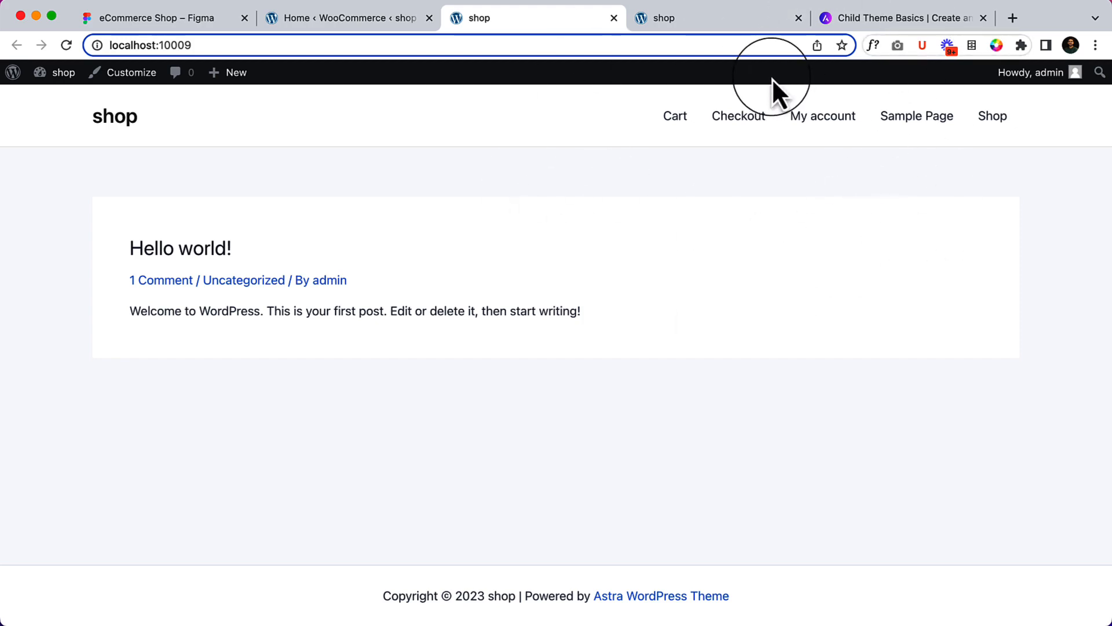
mouse_move(505, 14)
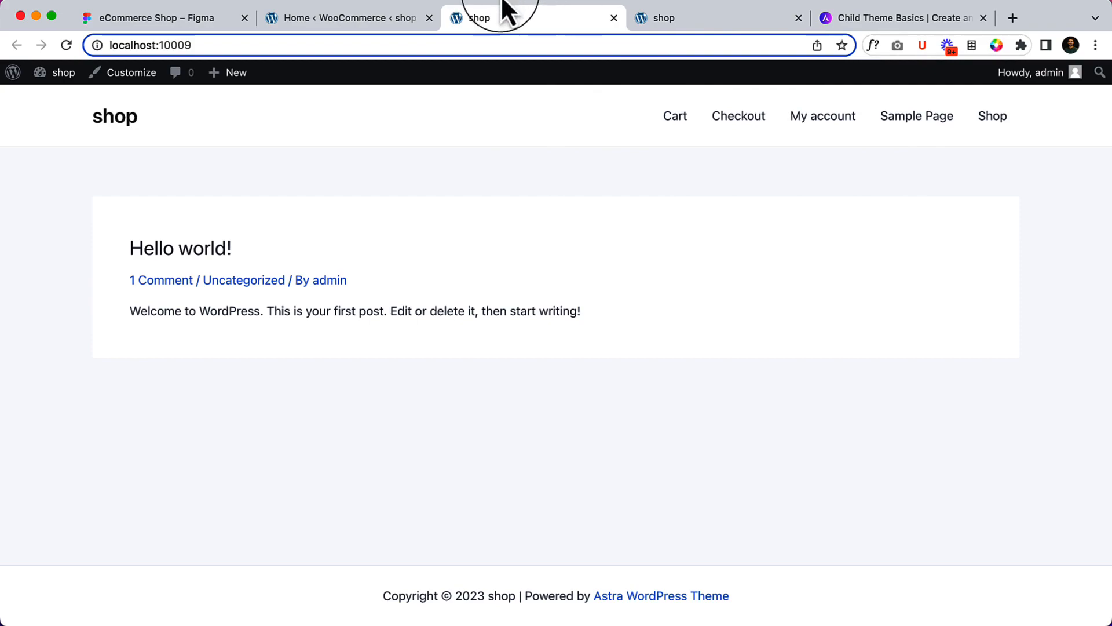